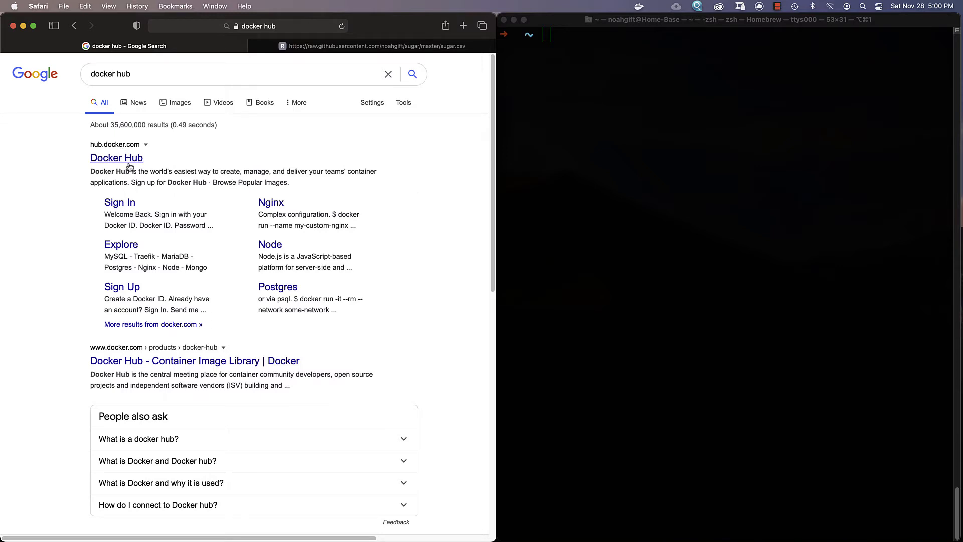
Step: Search Docker Hub for 'jupyter' and reach the datascience-notebook image's docker pull command
left_click(116, 157)
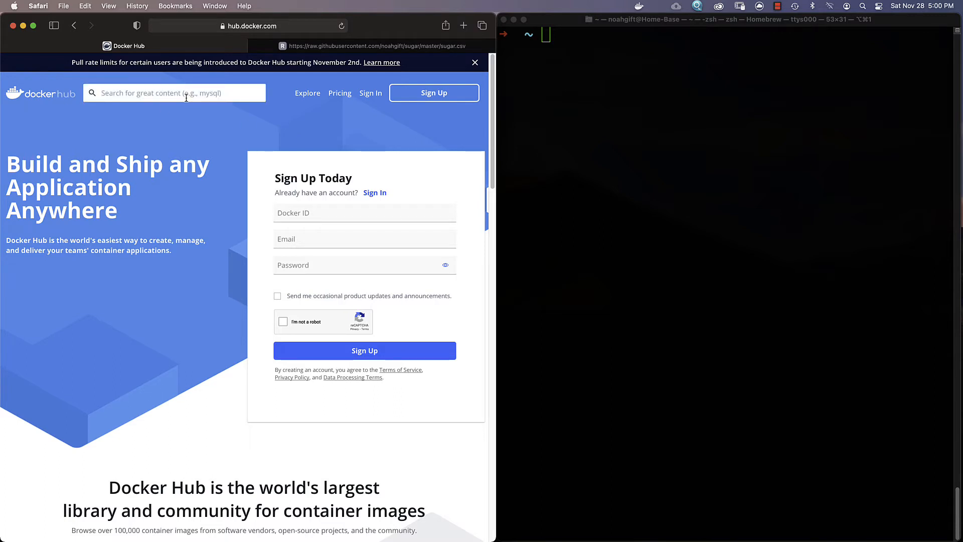
type("jupyter")
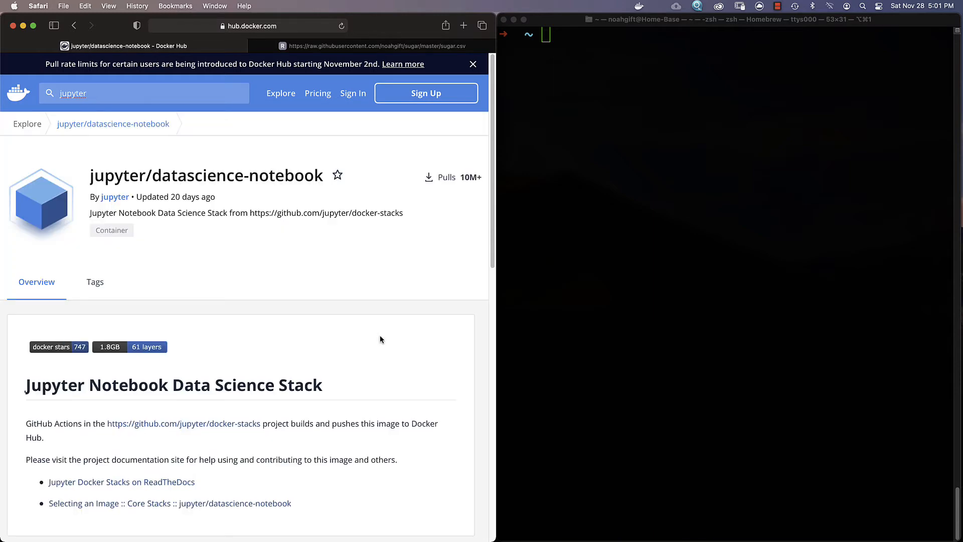
scroll("down", 3)
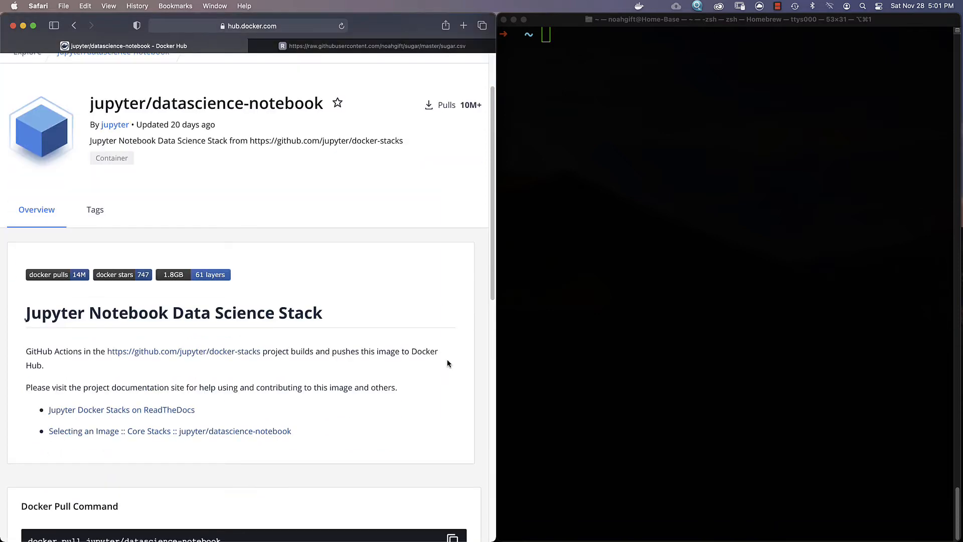
scroll("down", 3)
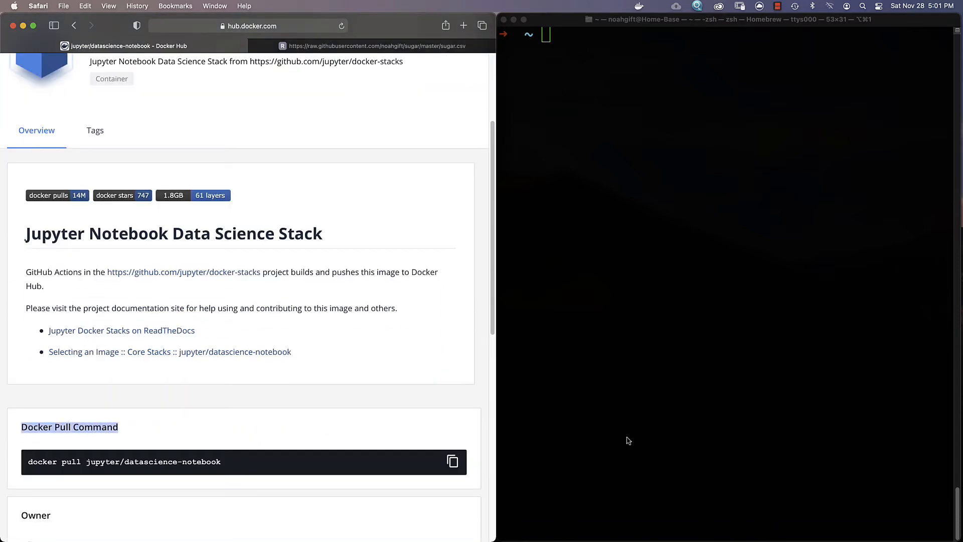
Step: Copy the docker pull command and pull jupyter/datascience-notebook:latest in Terminal
left_click(453, 461)
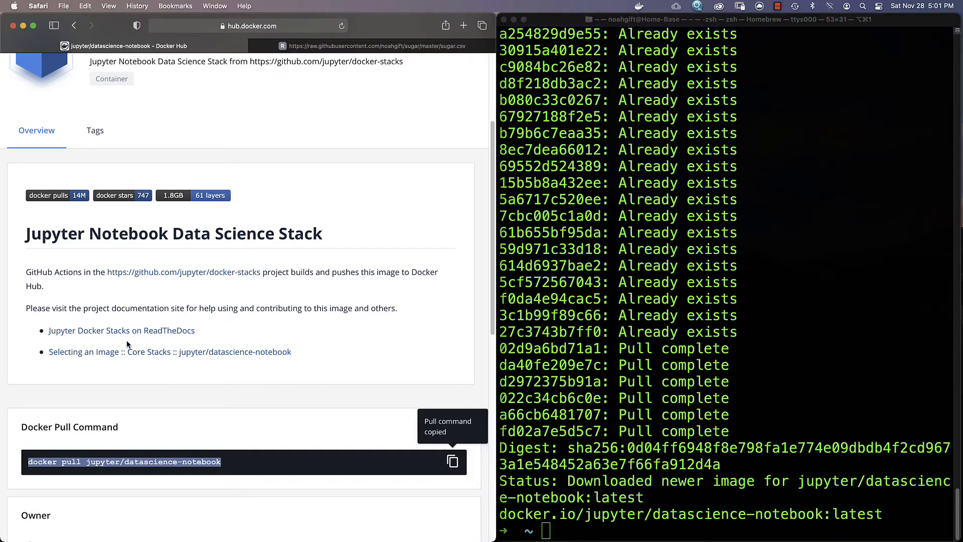
Step: Follow the 'Jupyter Docker Stacks on ReadTheDocs' link to the documentation Quick Start
left_click(121, 330)
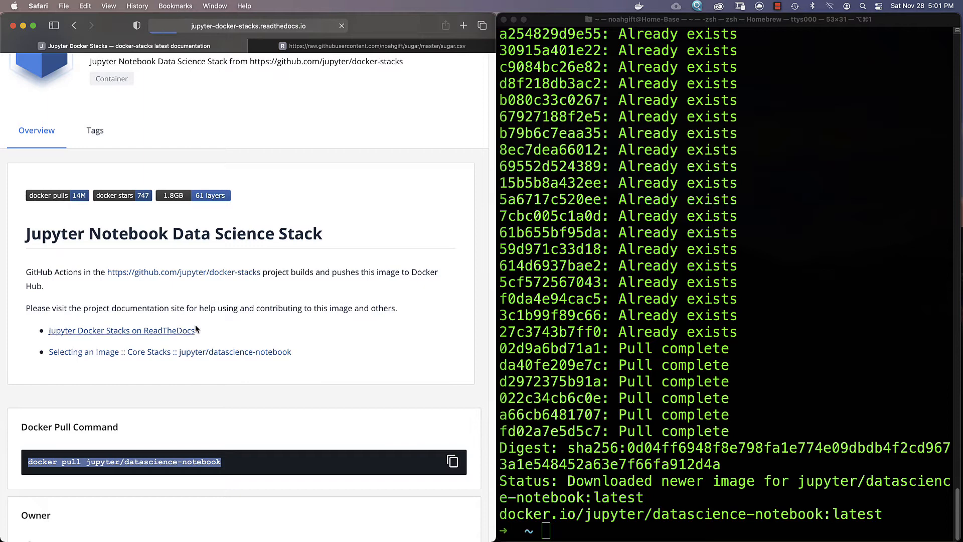
left_click(123, 330)
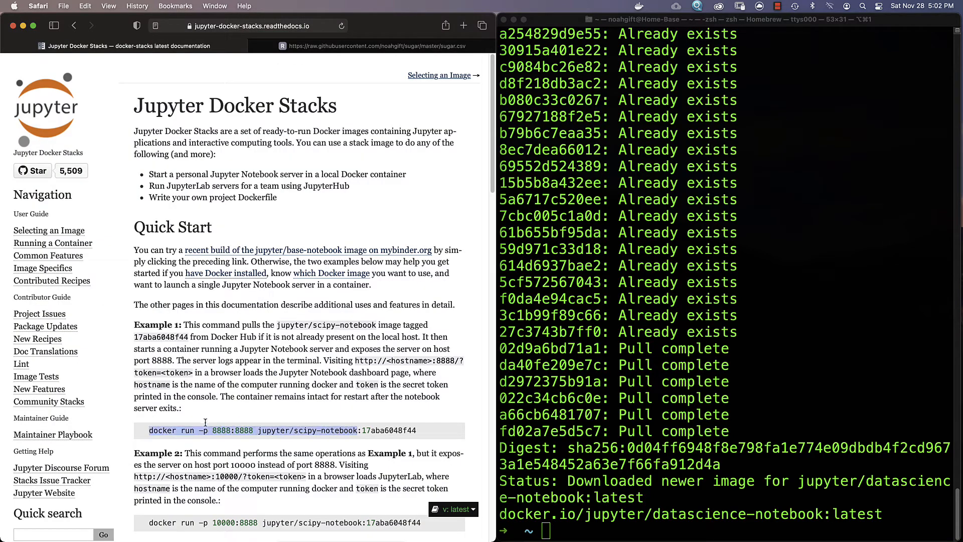
mouse_move(464, 363)
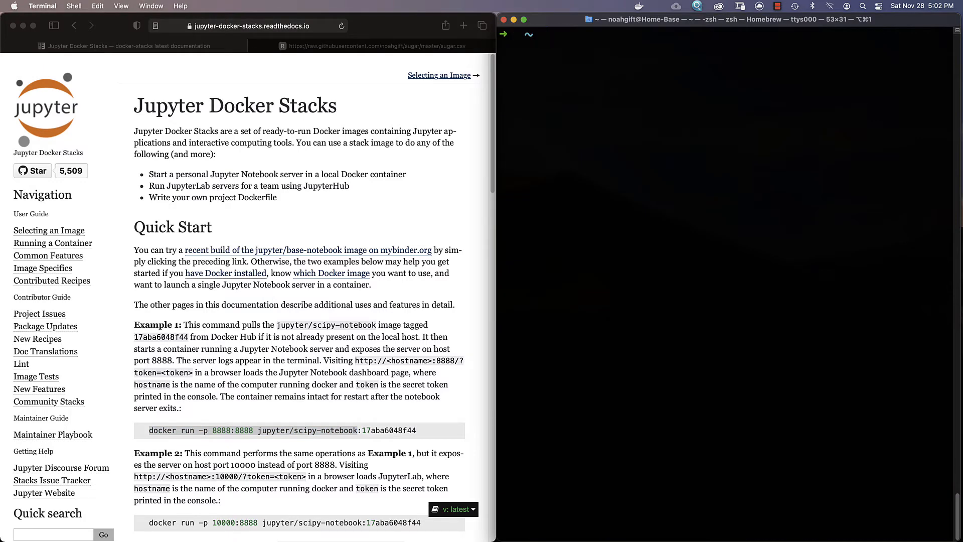
Step: Run 'docker run -p 8888:8888 jupyter/scipy-notebook' to start the notebook server on port 8888
type("docker run -p 8888:8888 jupyter/scipy-notebook:latest")
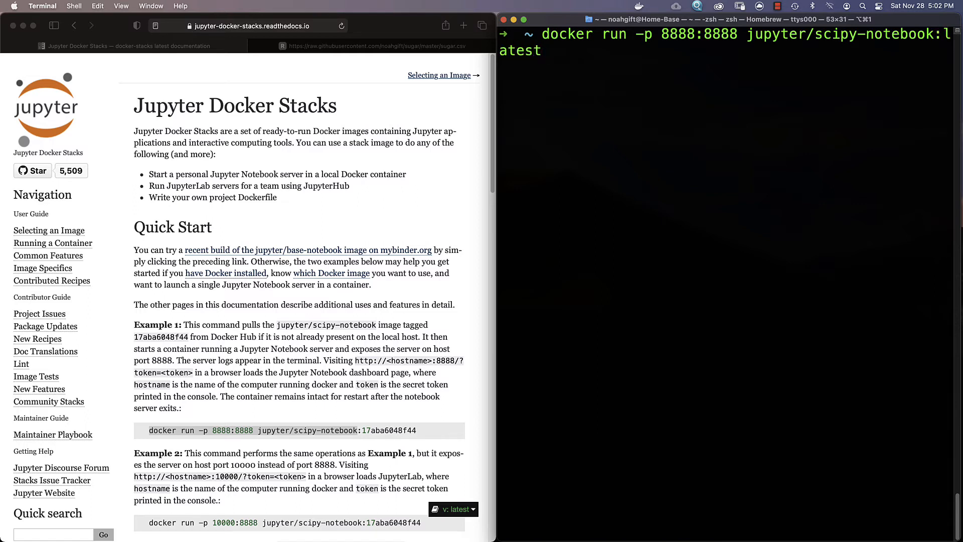
key("Return")
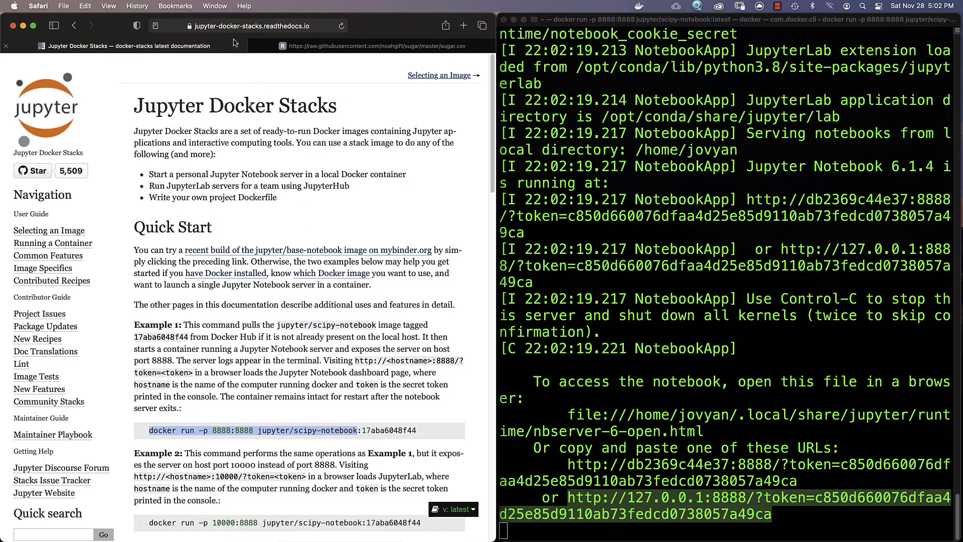
Step: Load the 127.0.0.1:8888 token URL in Safari and show the dashboard's New dropdown
left_click(249, 26)
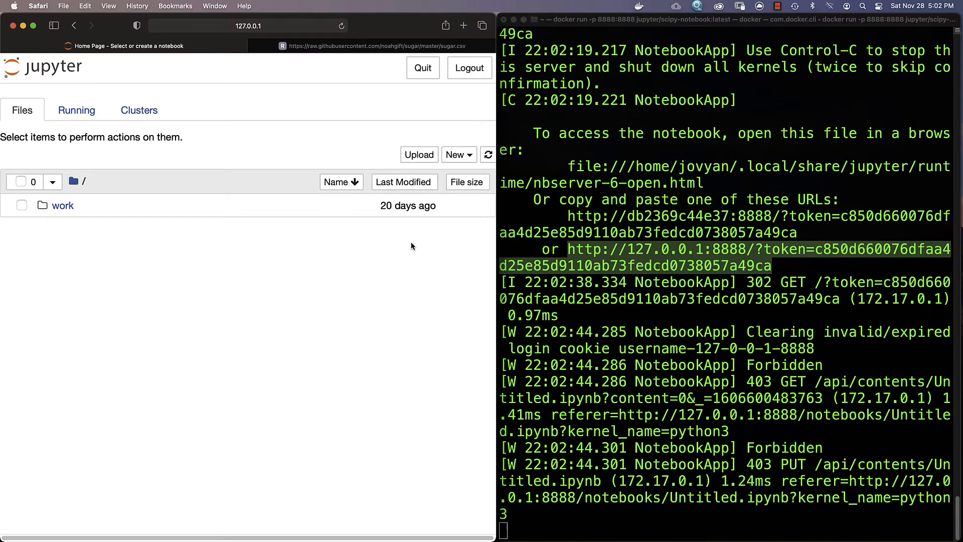
mouse_move(532, 522)
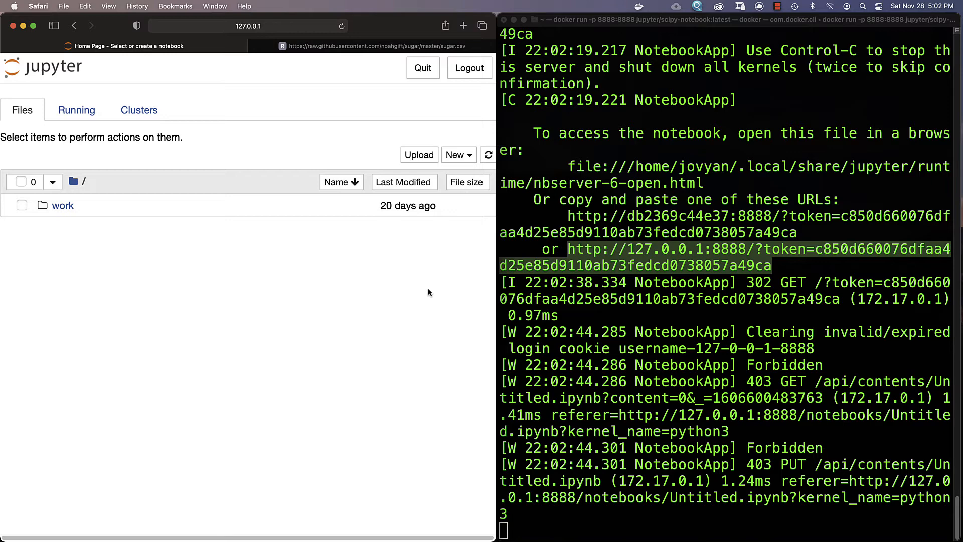
left_click(457, 155)
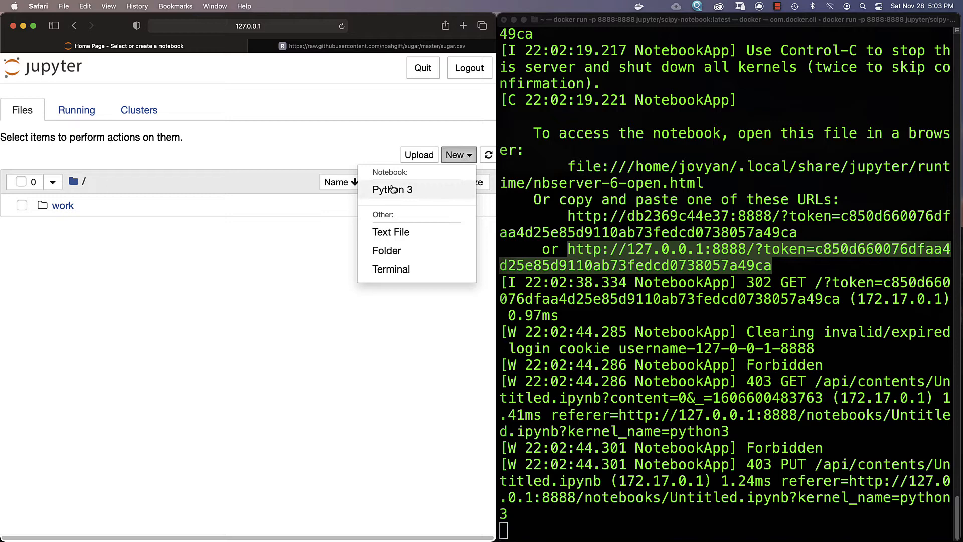
mouse_move(393, 189)
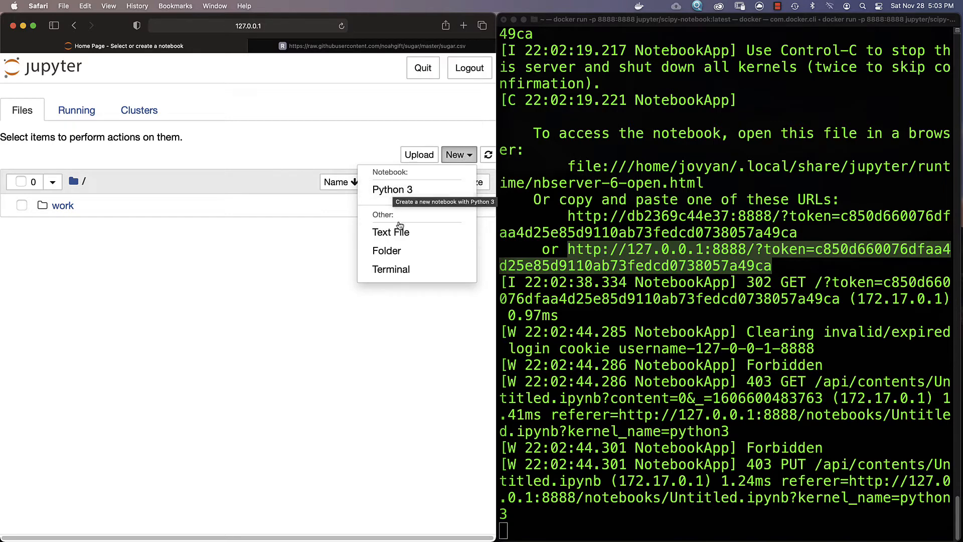
Step: Start a Jupyter terminal, run uname and top inside the container, then return to the file dashboard
left_click(390, 269)
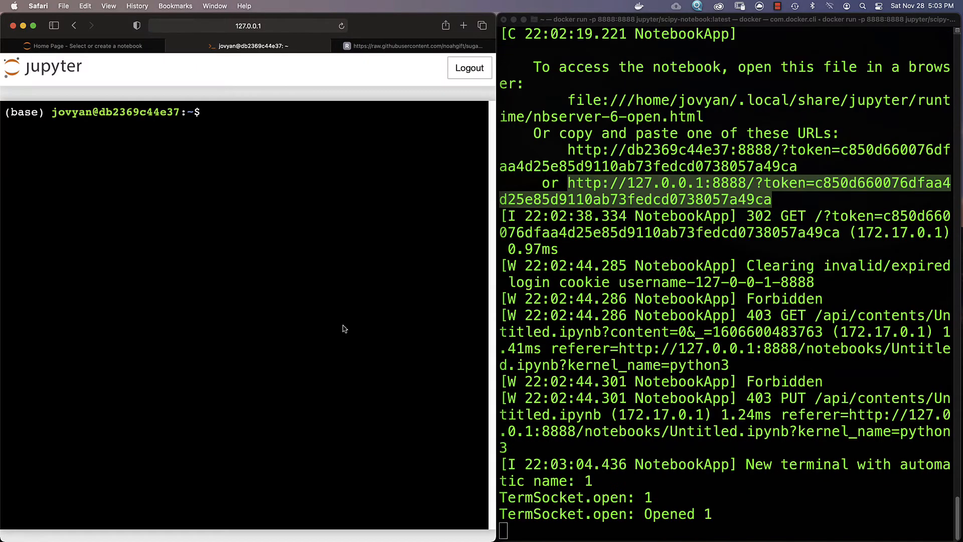
type("un")
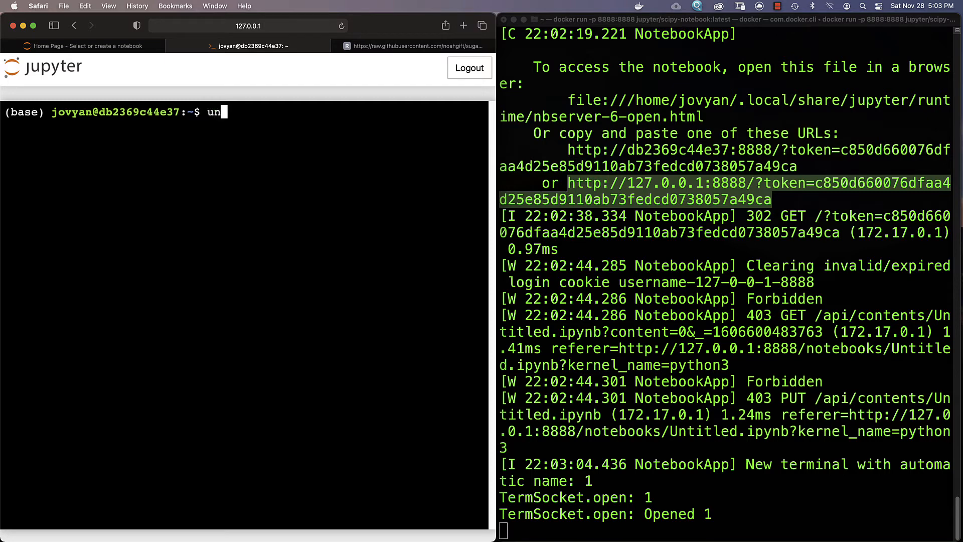
key("Return")
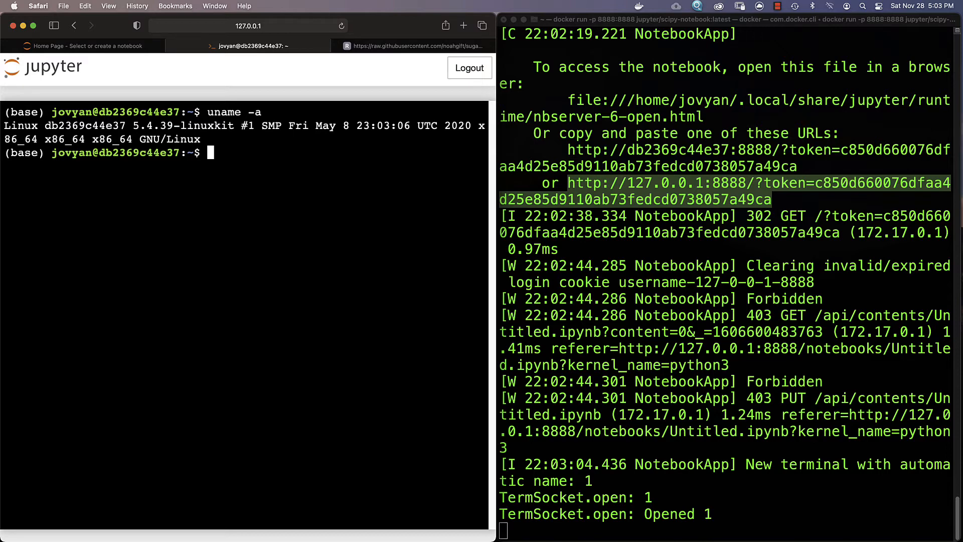
type("top")
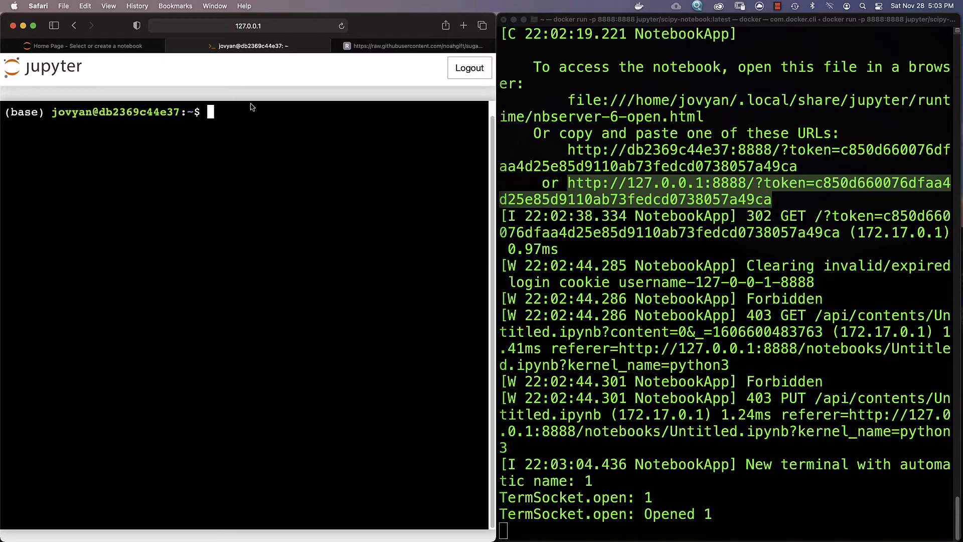
left_click(92, 45)
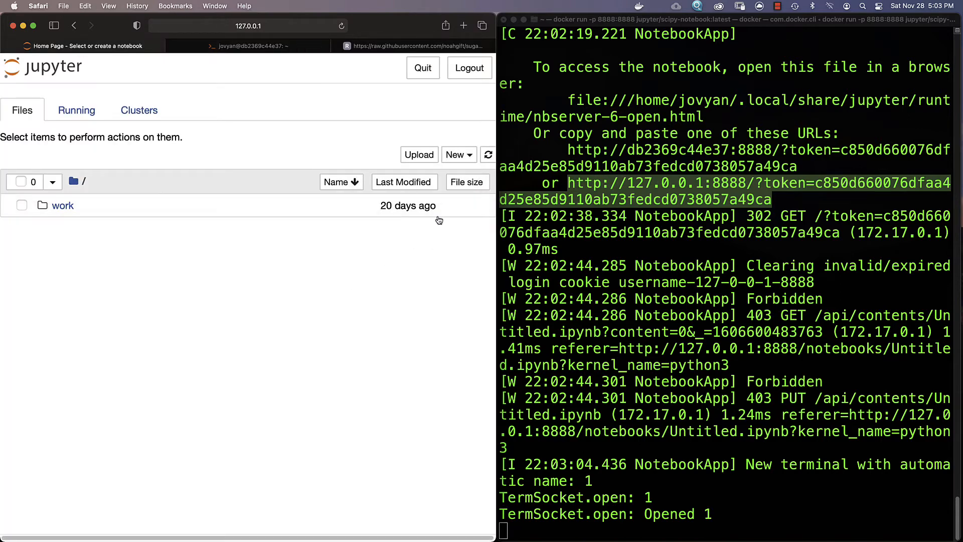
Step: Create a new Python 3 notebook and run 'import pandas as pd'
left_click(454, 154)
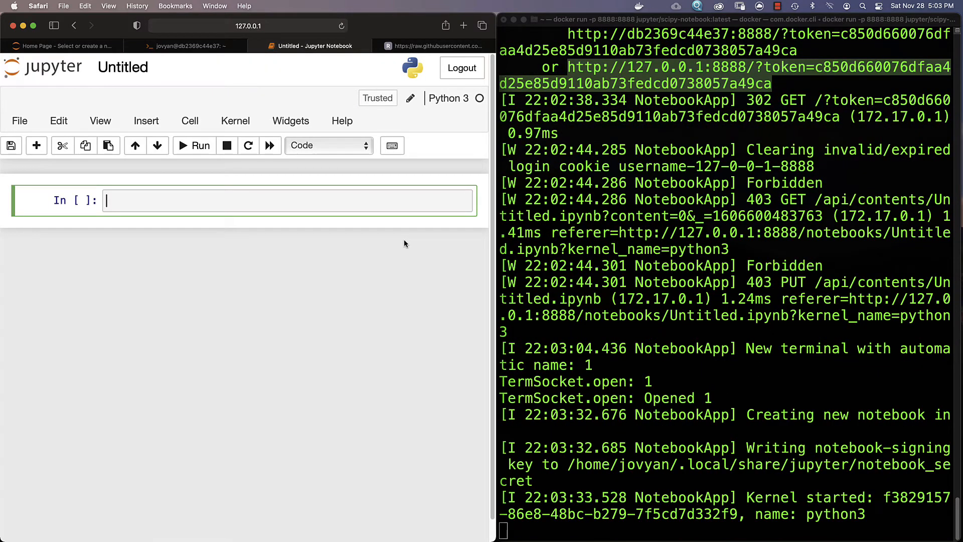
type("import")
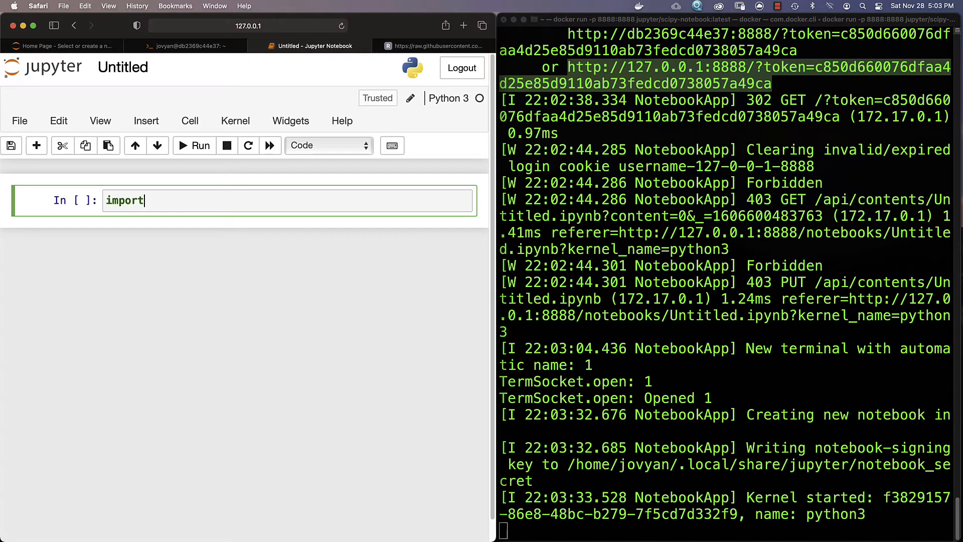
type("pandas as p")
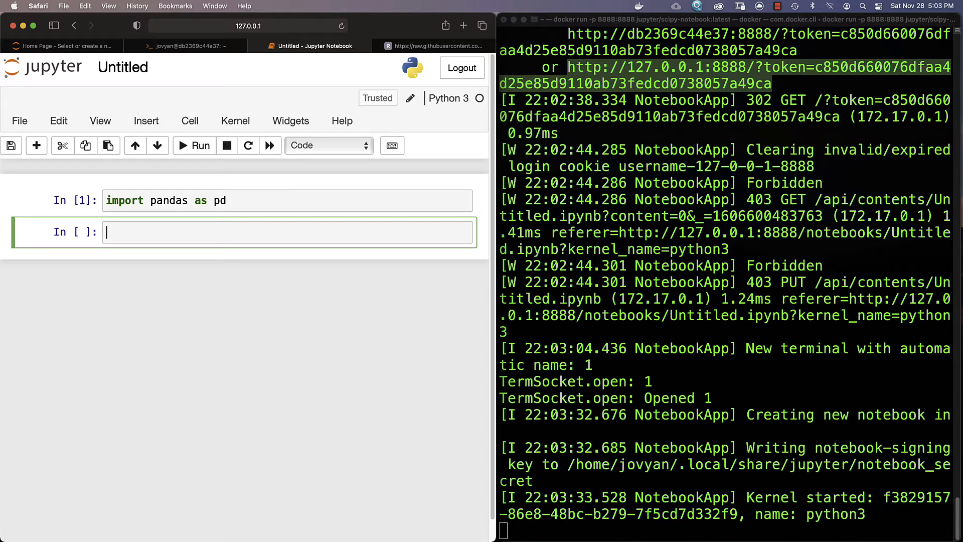
Step: Run df = pd.read_csv(...) to load the sugar.csv data from GitHub into df
type("df =")
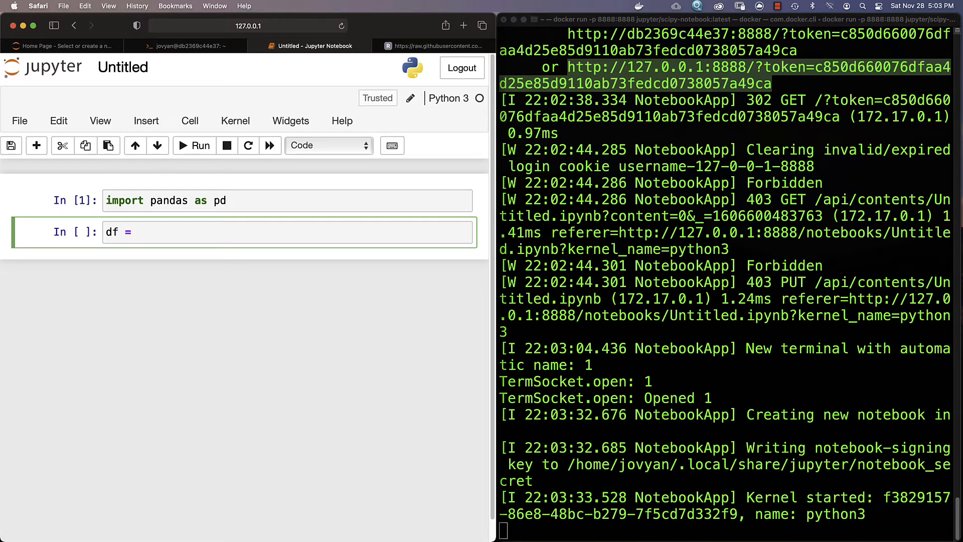
type("pd.read")
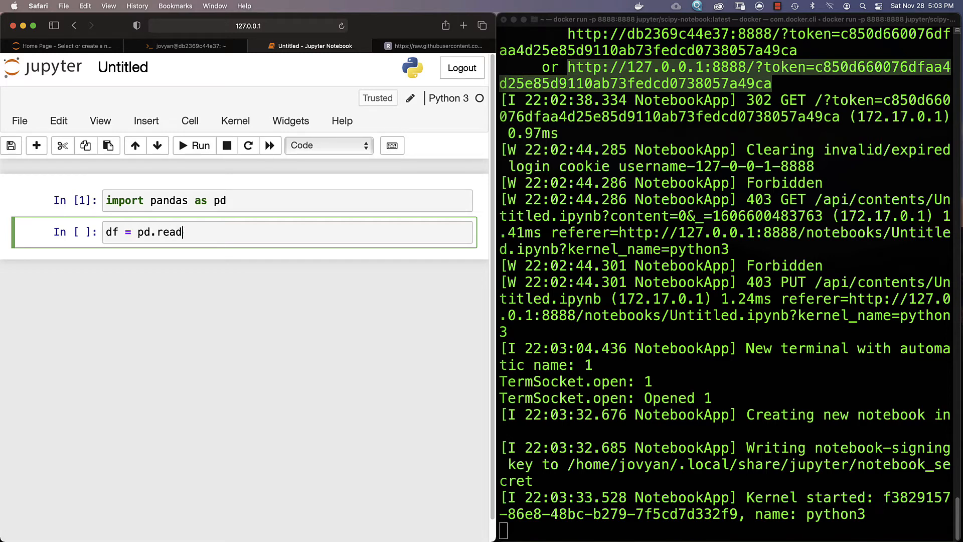
type("_csv")
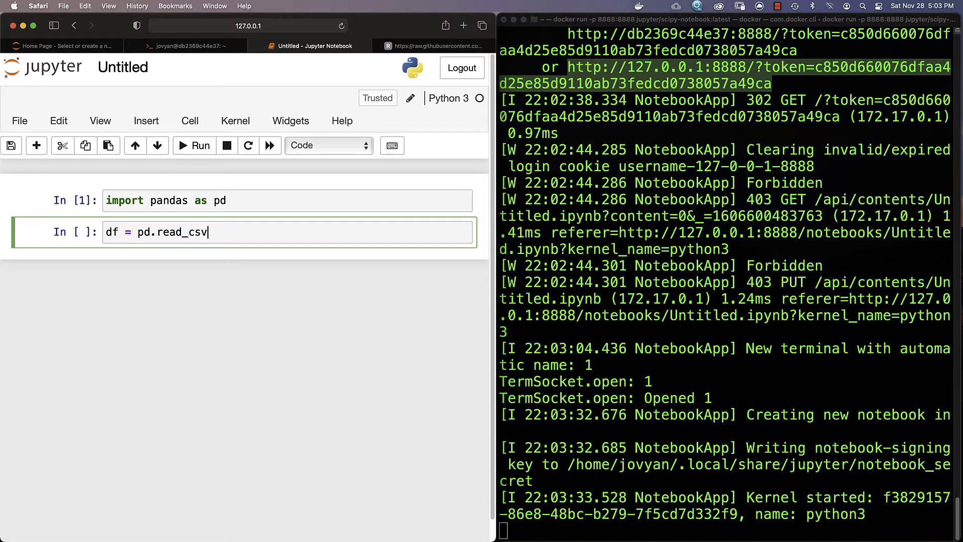
type("()")
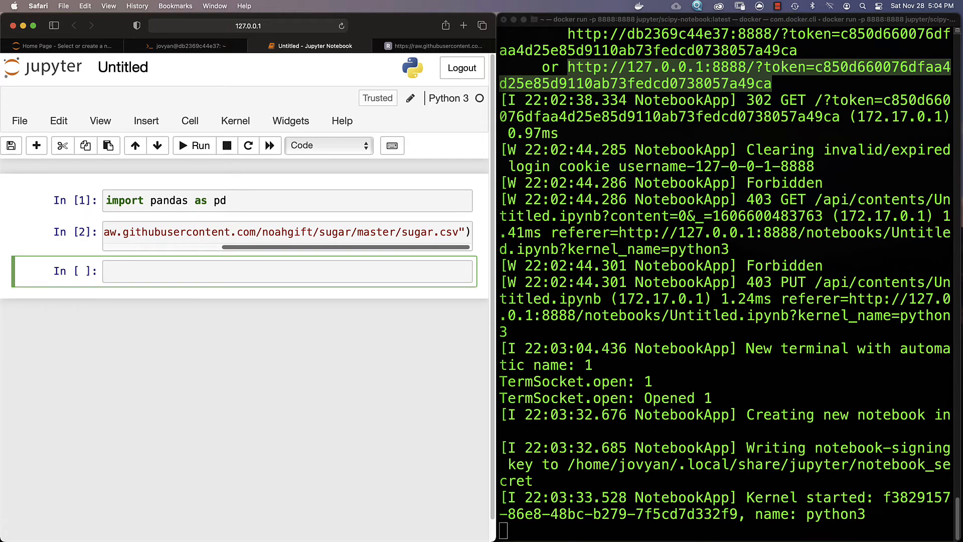
Step: Run df.describe() to show the summary statistics table, correcting a typo along the way
type("df")
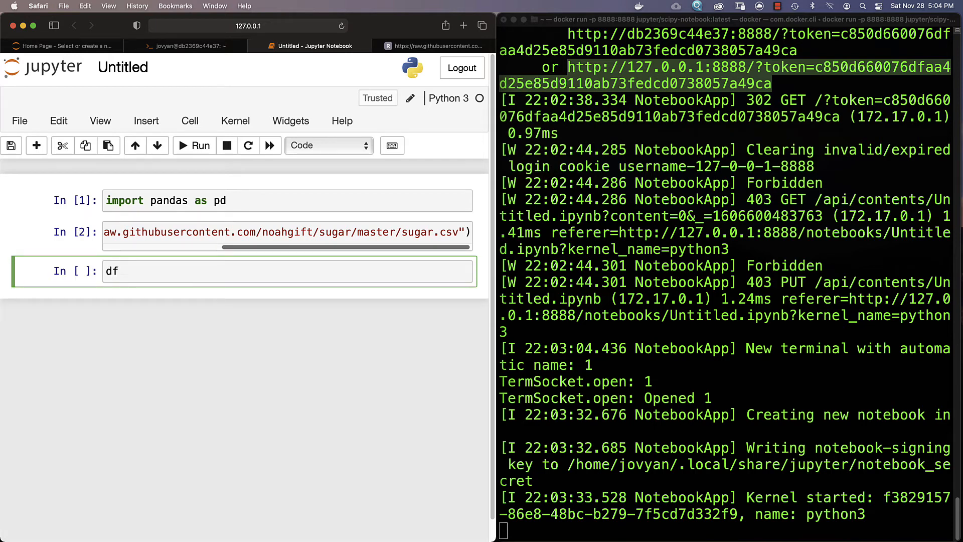
type(".desr")
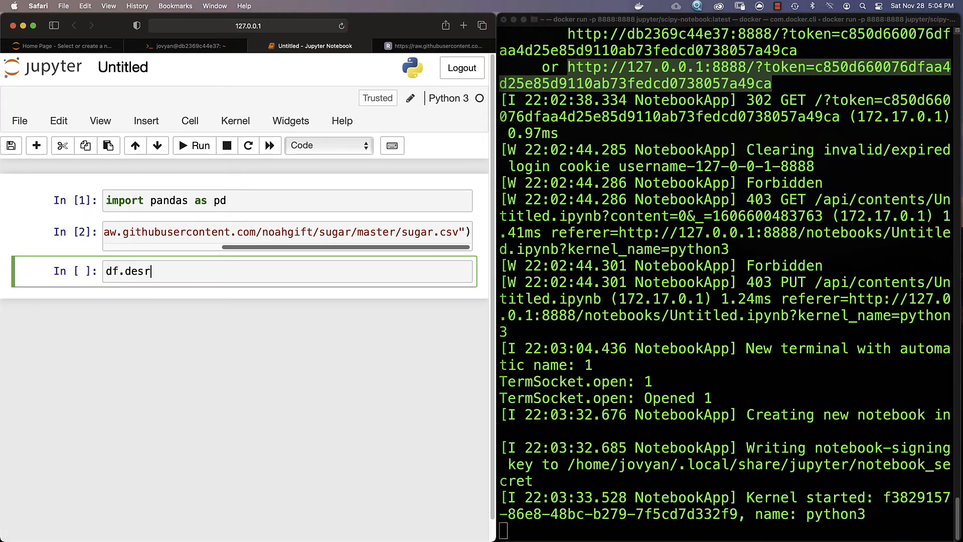
type("ibe(")
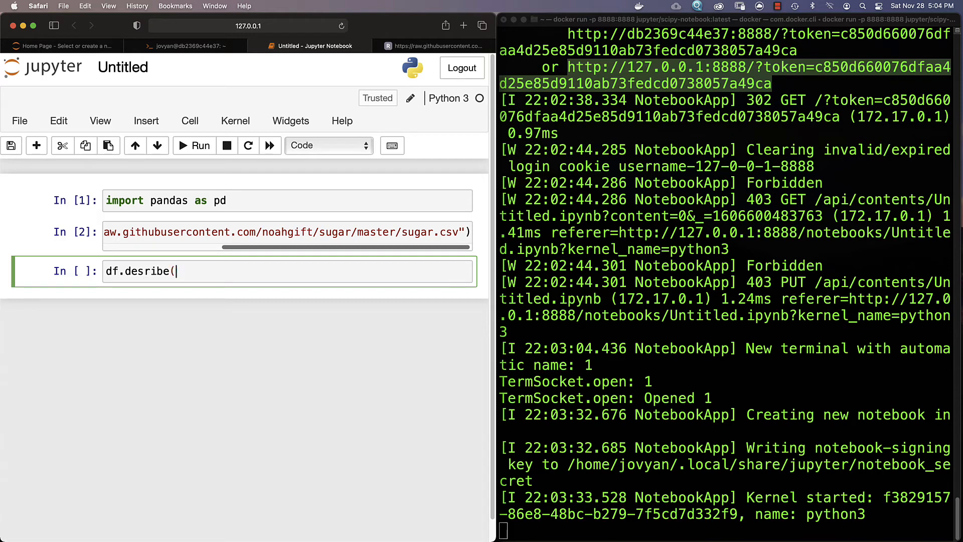
key("backspace")
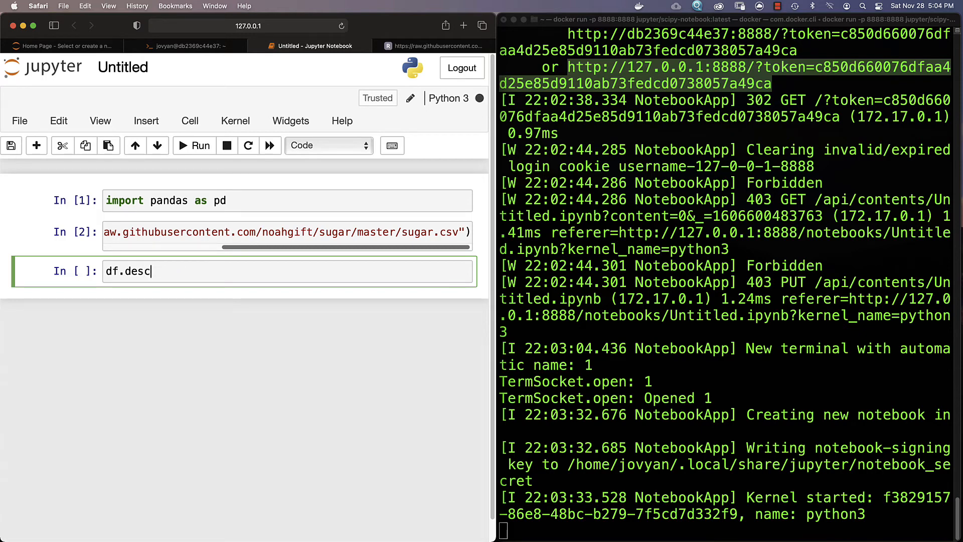
type("ribecri")
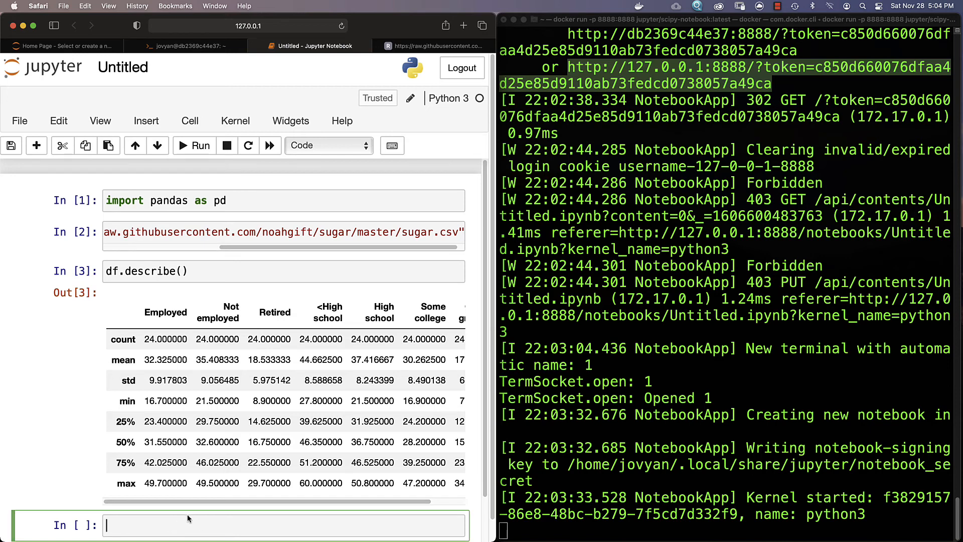
mouse_move(182, 517)
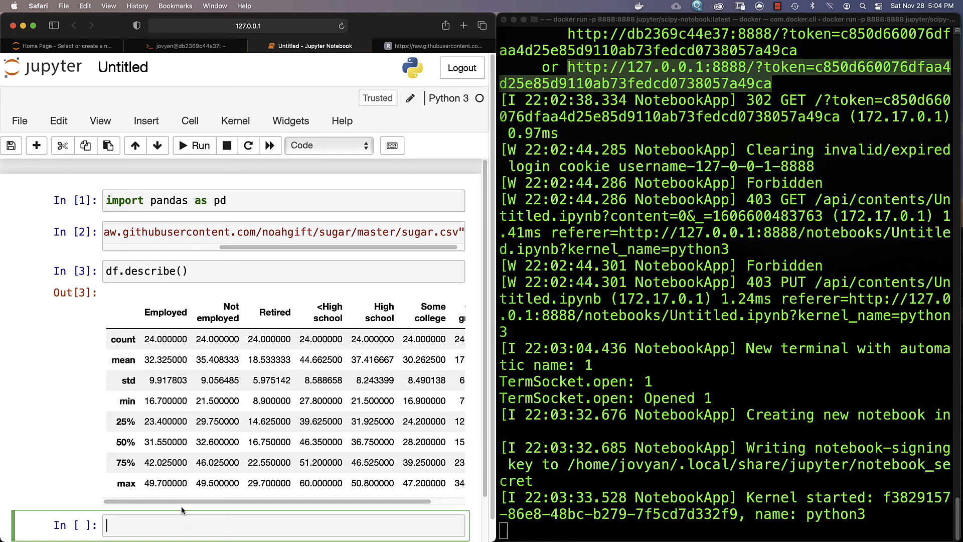
Step: Run df.plot() and view the line chart of the sugar data columns
type("df.plot()")
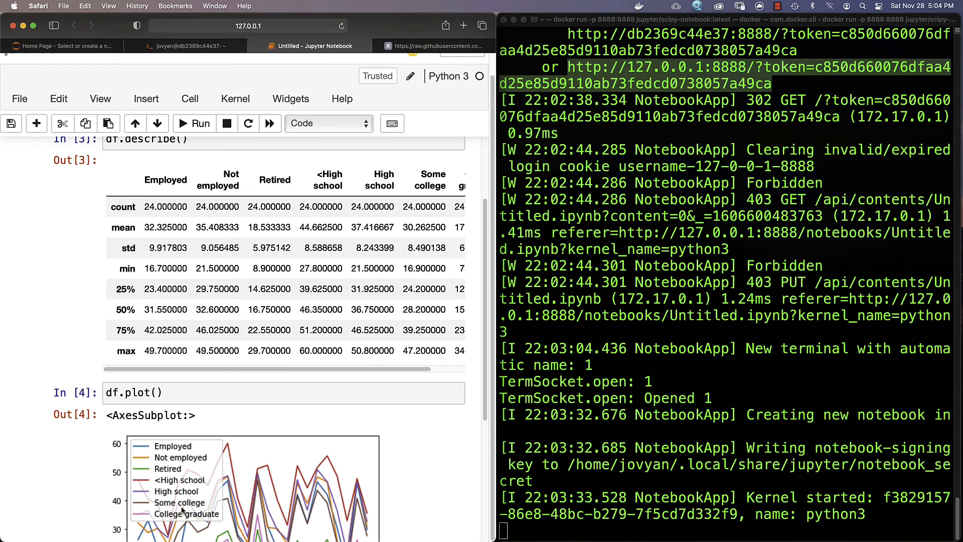
scroll("down", 3)
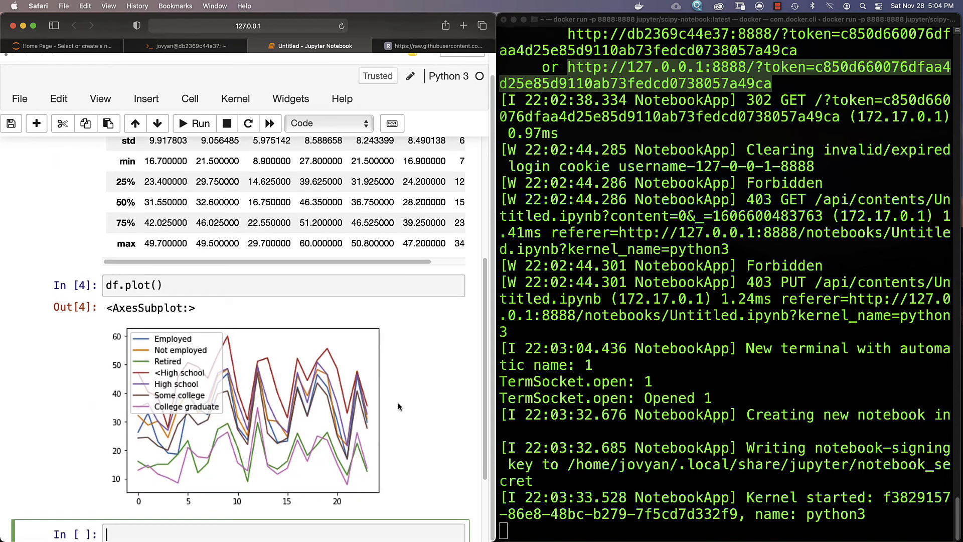